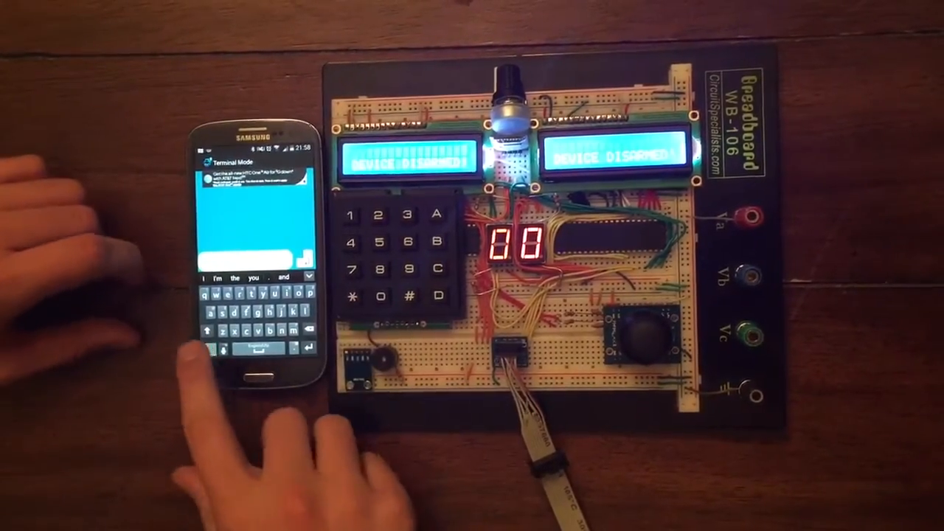
left_click(273, 295)
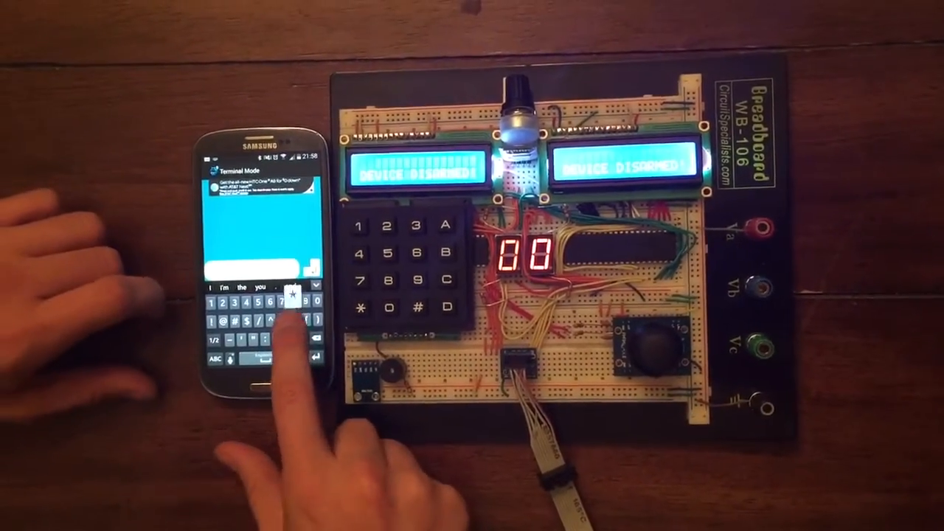